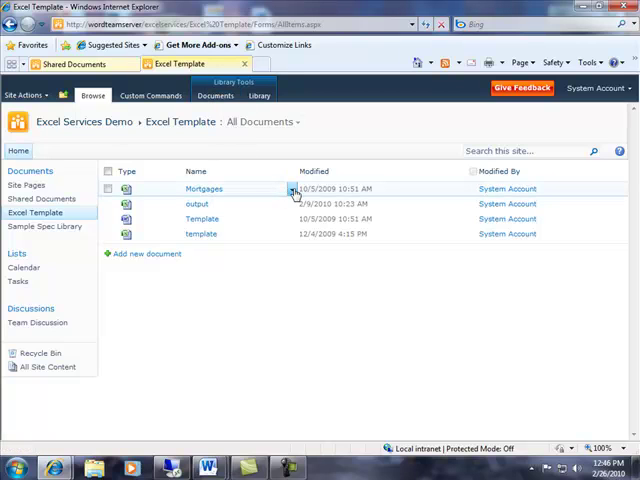
Step: Open the Mortgages workbook in Microsoft Excel from the Excel Template library
{"action": "left_click", "coordinate": [291, 189]}
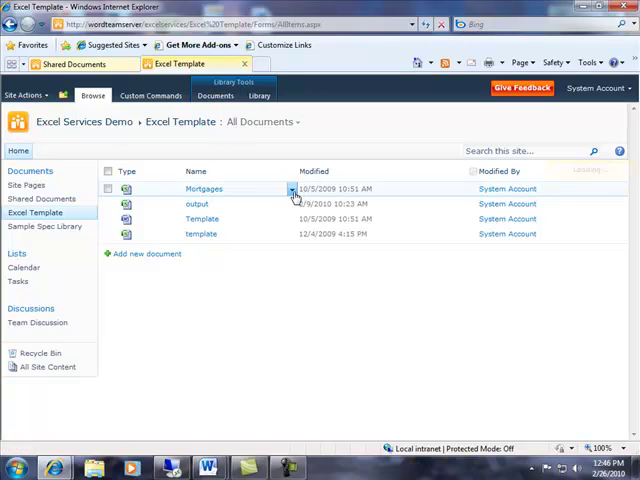
{"action": "left_click", "coordinate": [203, 188]}
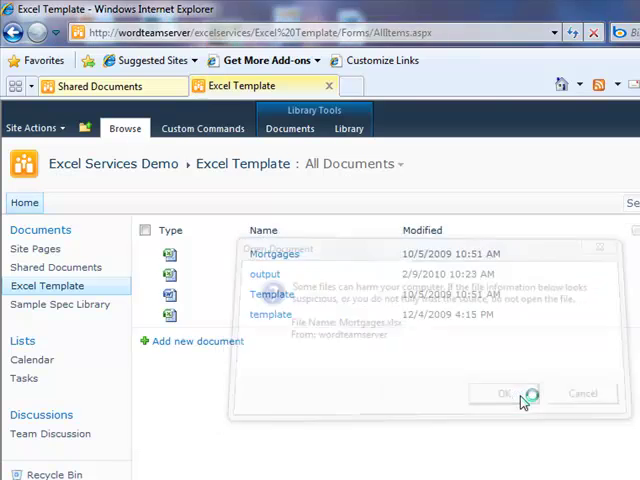
{"action": "left_click", "coordinate": [502, 393]}
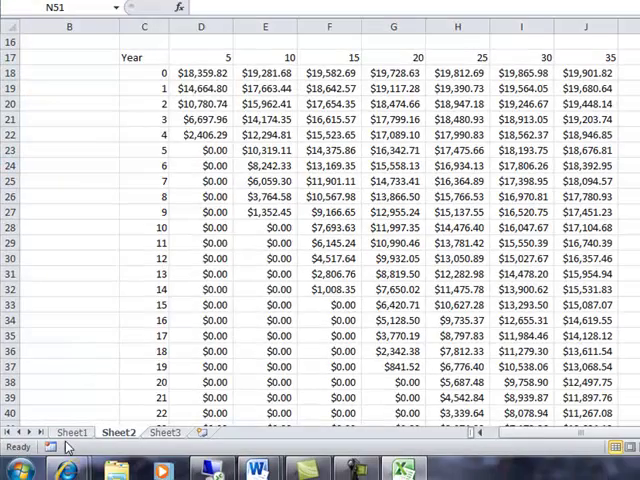
Step: Review the Mortgages sheets and their interest-rate and term-length payment charts, then close Excel
{"action": "left_click", "coordinate": [72, 432]}
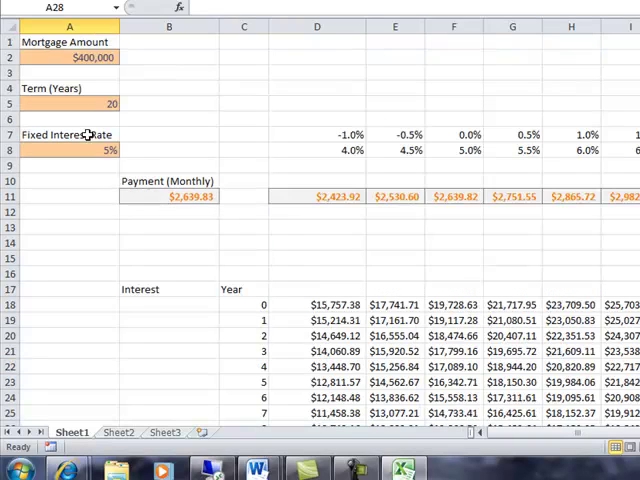
{"action": "left_click", "coordinate": [69, 72]}
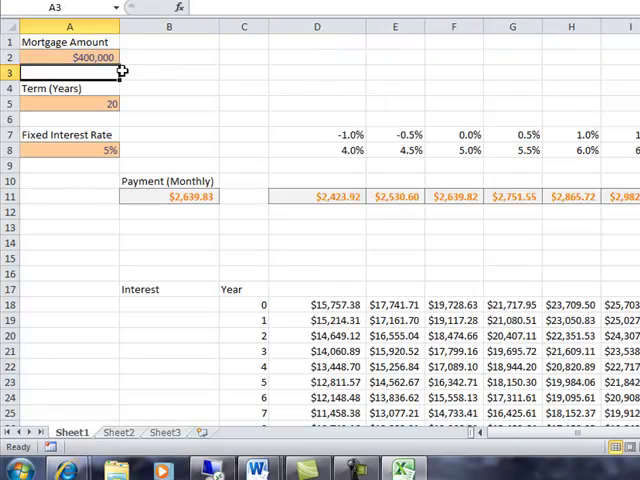
{"action": "left_click", "coordinate": [69, 150]}
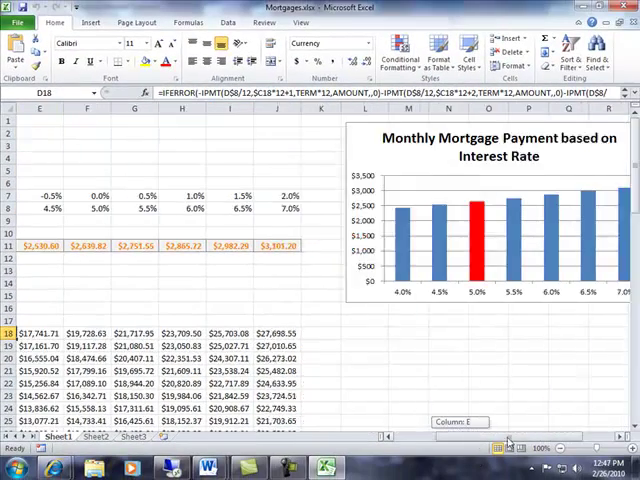
{"action": "scroll", "scroll_direction": "right", "scroll_amount": 3}
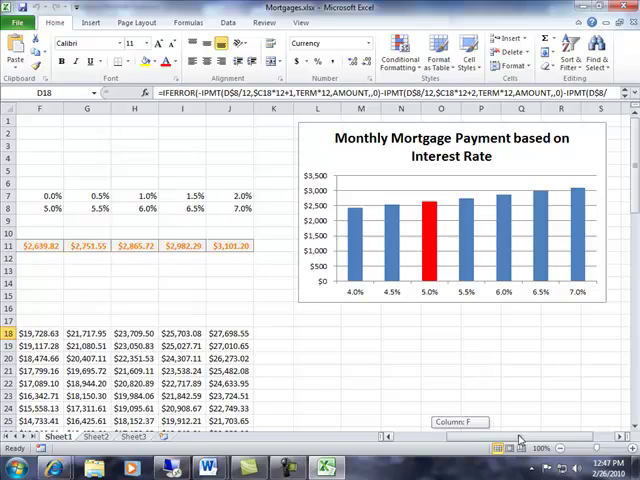
{"action": "scroll", "scroll_direction": "right", "scroll_amount": 3}
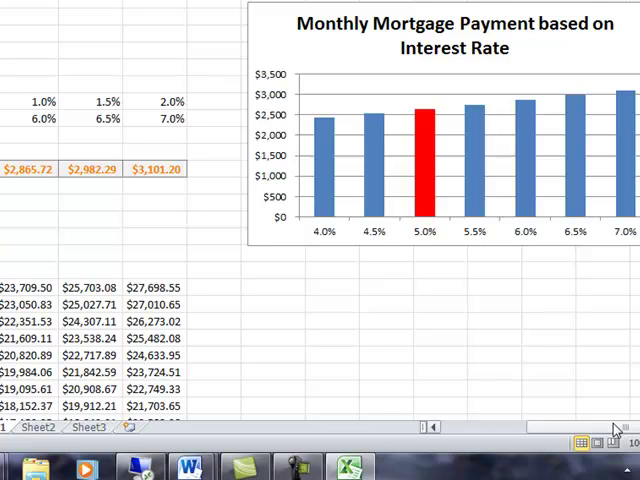
{"action": "left_click", "coordinate": [25, 433]}
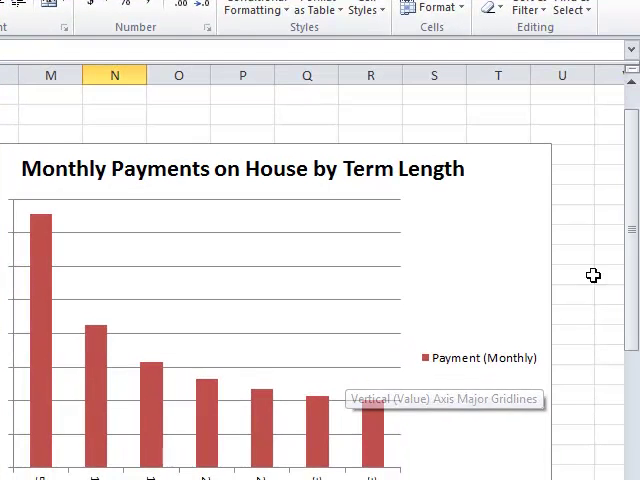
{"action": "scroll", "scroll_direction": "down", "scroll_amount": 3}
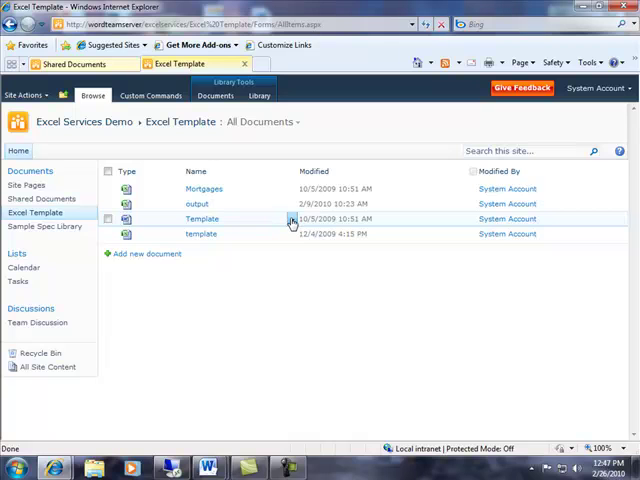
Step: Open the Template document in Microsoft Word from the Excel Template library
{"action": "left_click", "coordinate": [201, 218]}
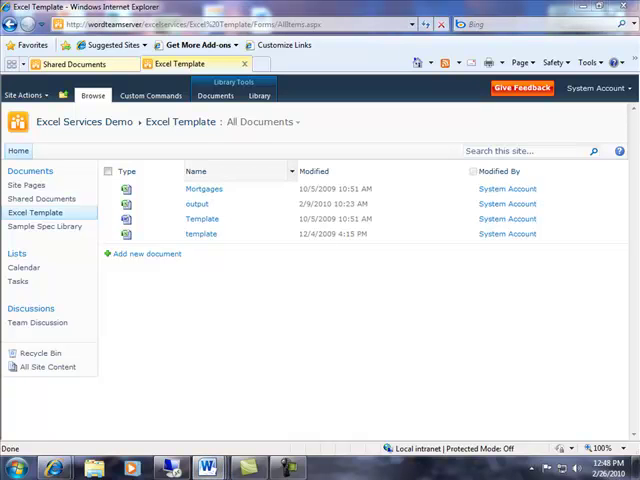
{"action": "left_click", "coordinate": [200, 218]}
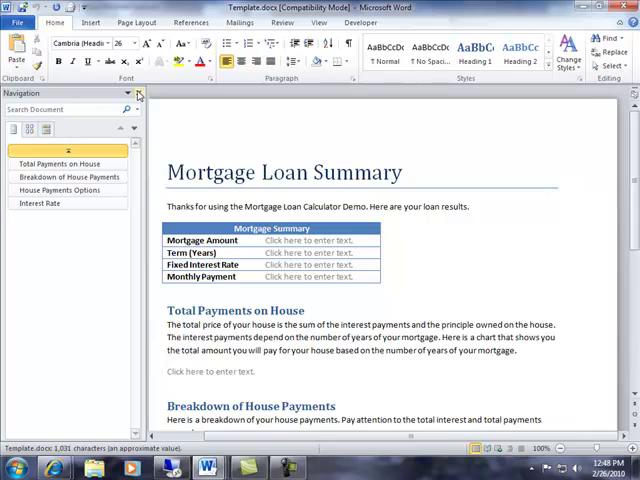
Step: Hide the navigation pane and inspect the MortgageAmount, TotalPaymentsChart and MonthlyPaymentsChart placeholders
{"action": "left_click", "coordinate": [254, 240]}
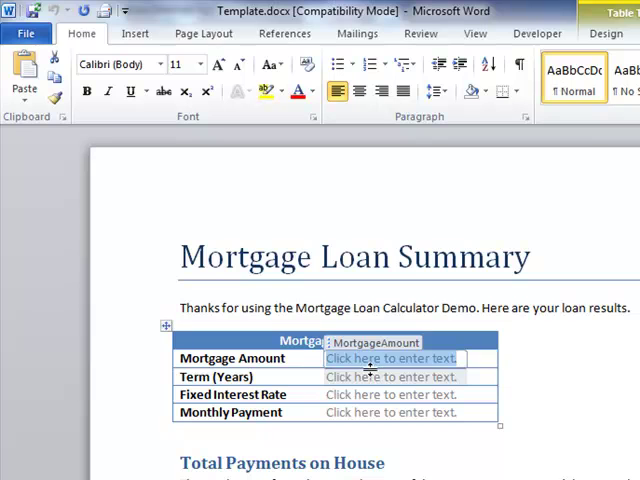
{"action": "left_click", "coordinate": [391, 412]}
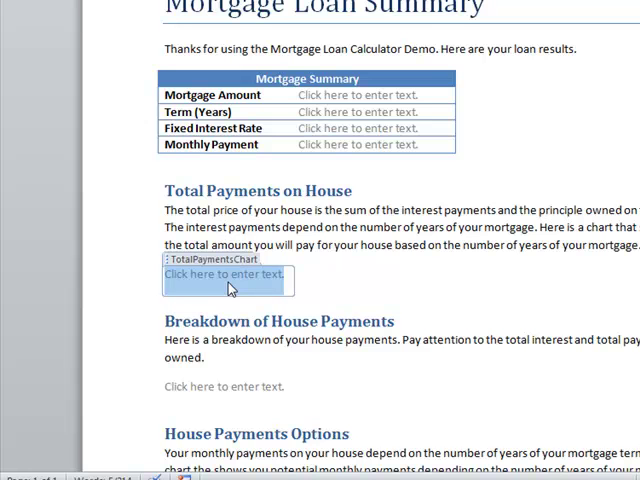
{"action": "left_click", "coordinate": [220, 387]}
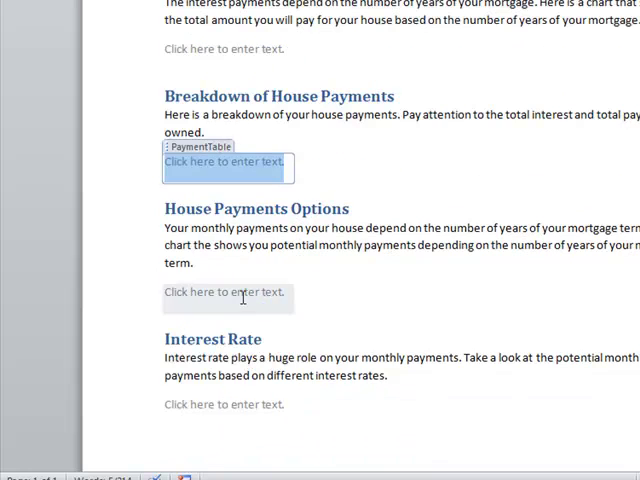
{"action": "left_click", "coordinate": [227, 291]}
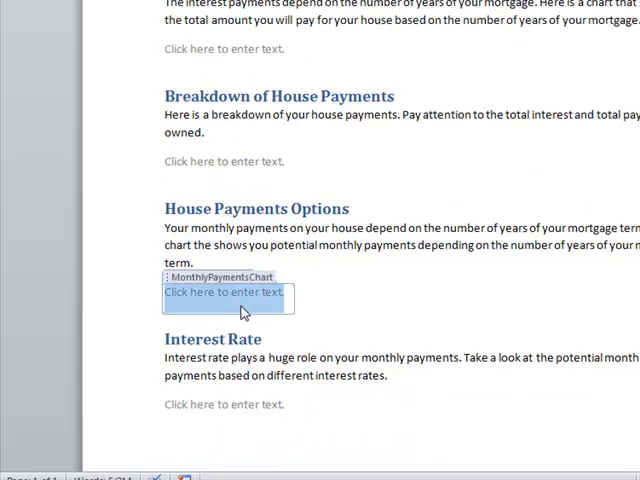
{"action": "scroll", "scroll_direction": "down", "scroll_amount": 3}
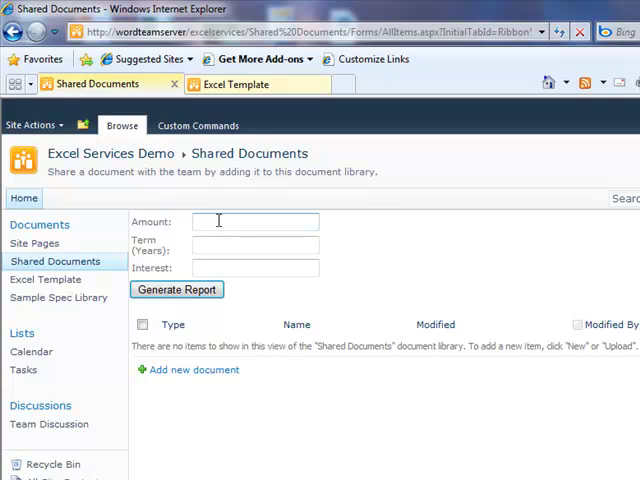
Step: Enter amount 450000, term 25 years and interest .06, then generate the report
{"action": "type", "text": "450000"}
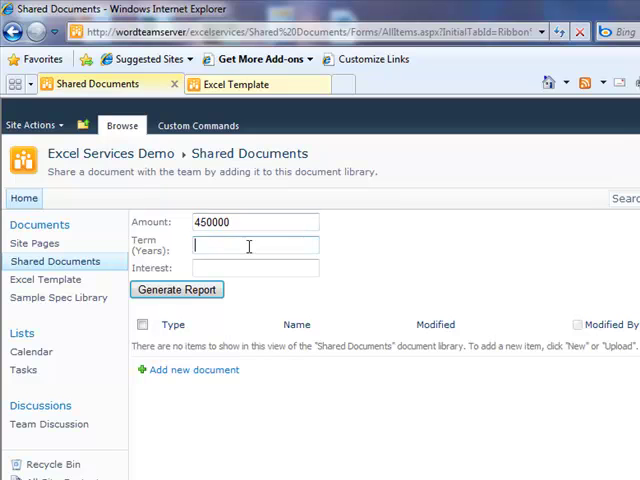
{"action": "type", "text": "2"}
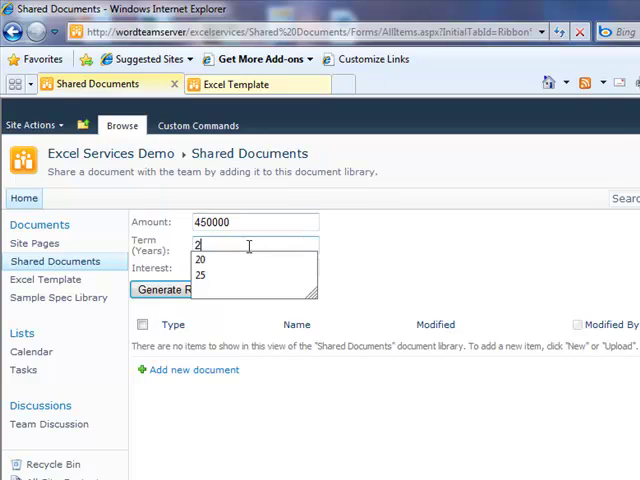
{"action": "left_click", "coordinate": [200, 274]}
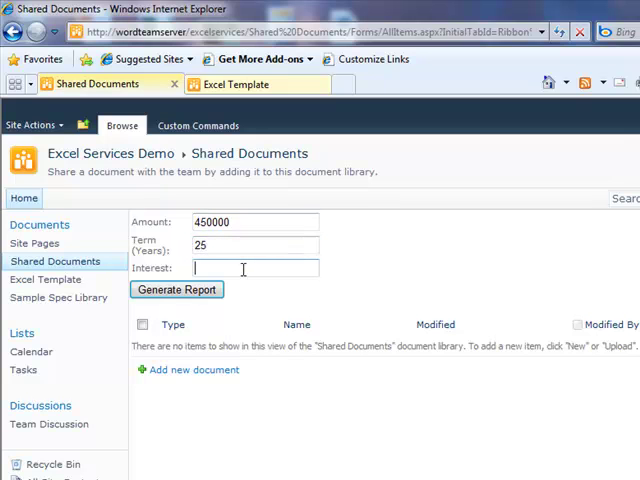
{"action": "type", "text": ".06"}
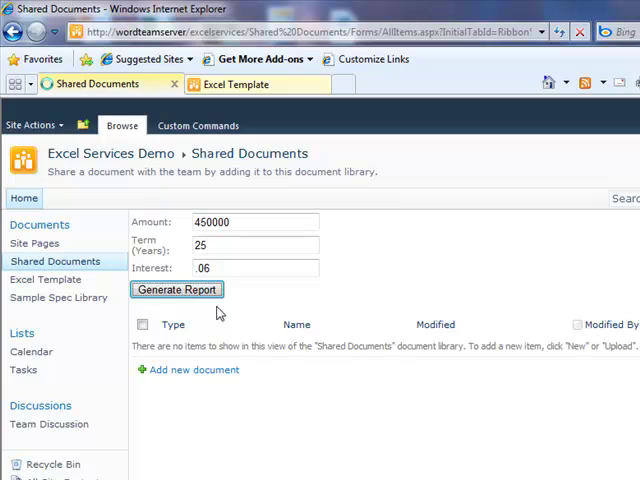
{"action": "left_click", "coordinate": [176, 289]}
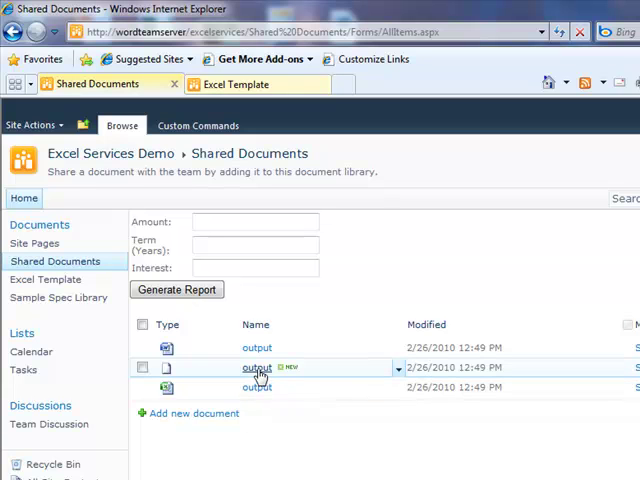
Step: Open the generated output PDF report from Shared Documents
{"action": "left_click", "coordinate": [256, 367]}
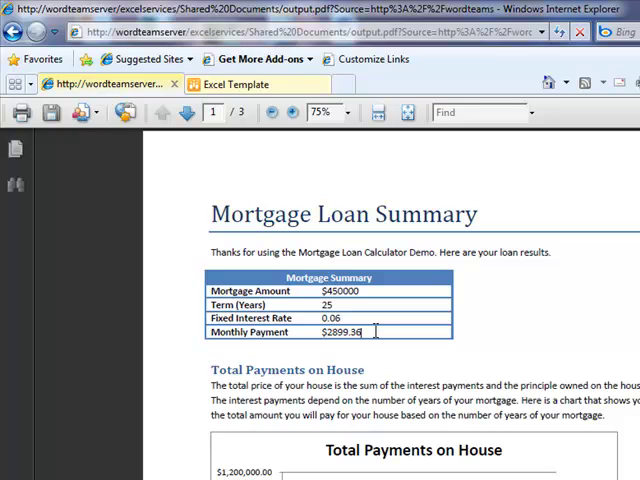
{"action": "scroll", "scroll_direction": "down", "scroll_amount": 3}
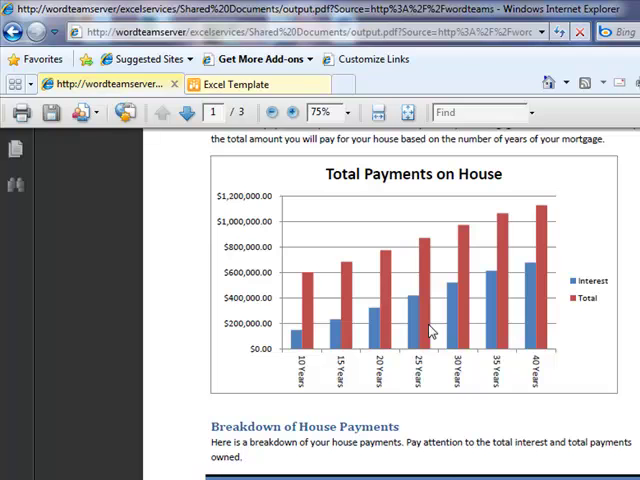
{"action": "scroll", "scroll_direction": "down", "scroll_amount": 3}
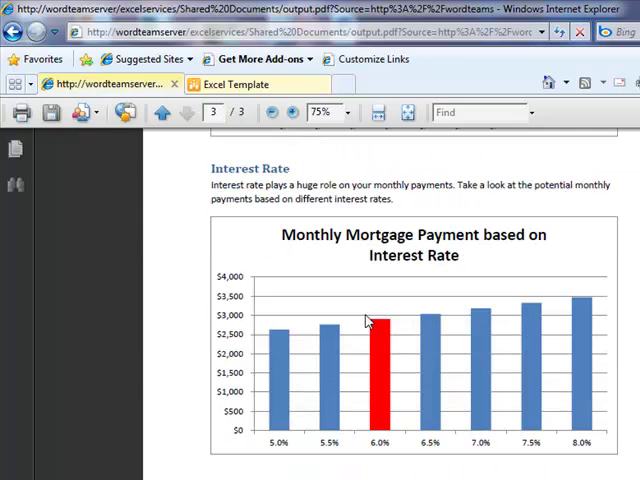
{"action": "mouse_move", "coordinate": [406, 373]}
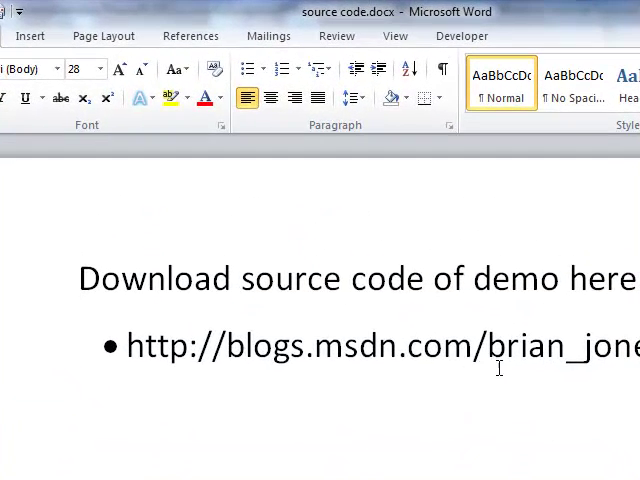
{"action": "mouse_move", "coordinate": [610, 378]}
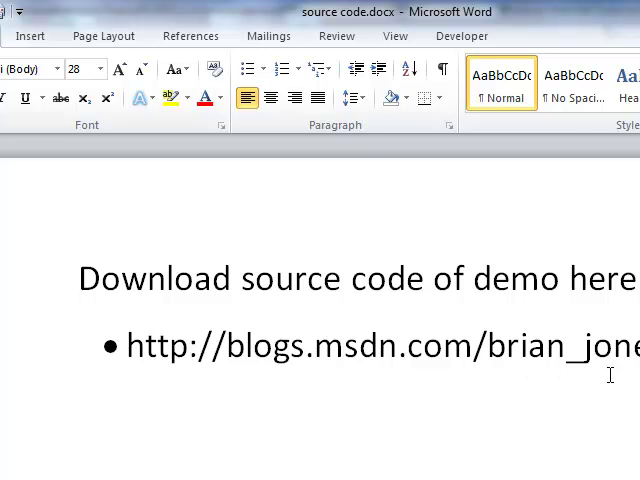